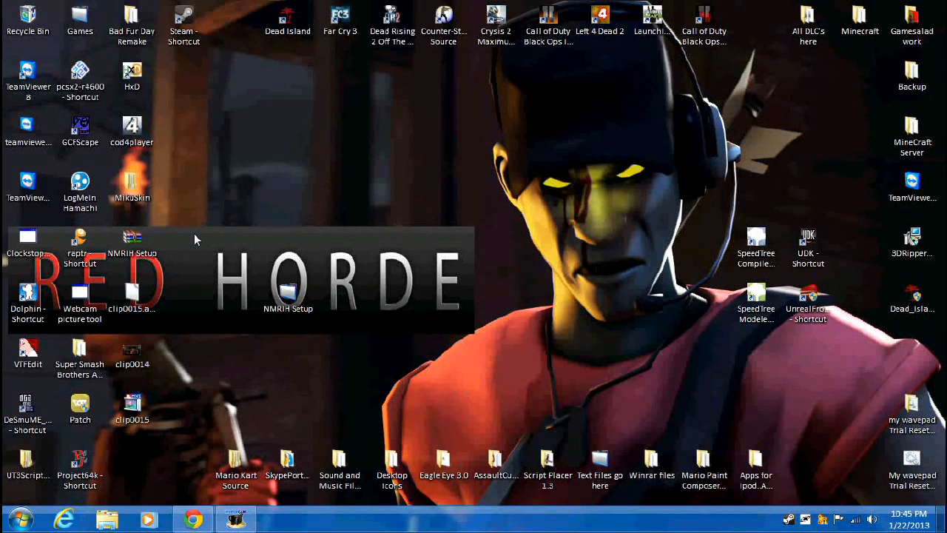
# Step: Open the NMRIH Setup folder on the desktop to view its two folders and three text documents
pyautogui.click(132, 241)
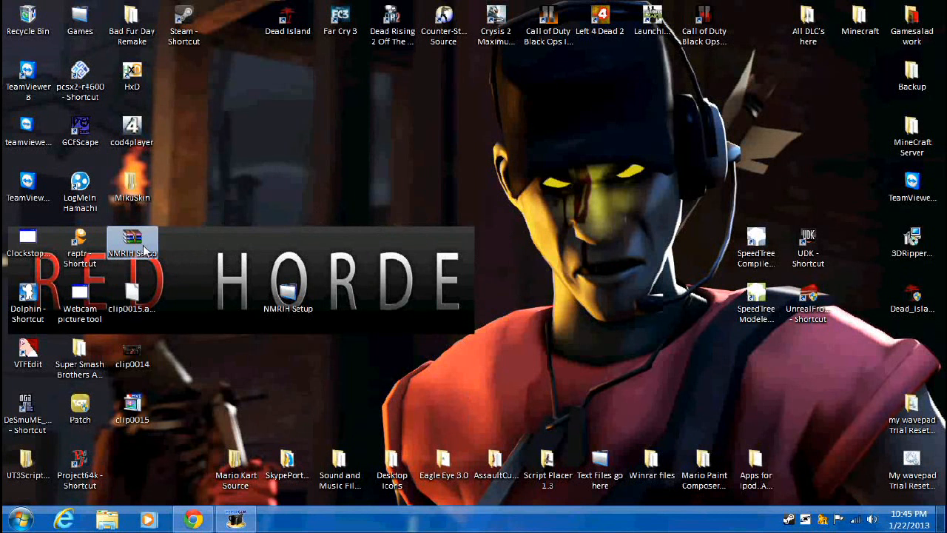
pyautogui.click(288, 296)
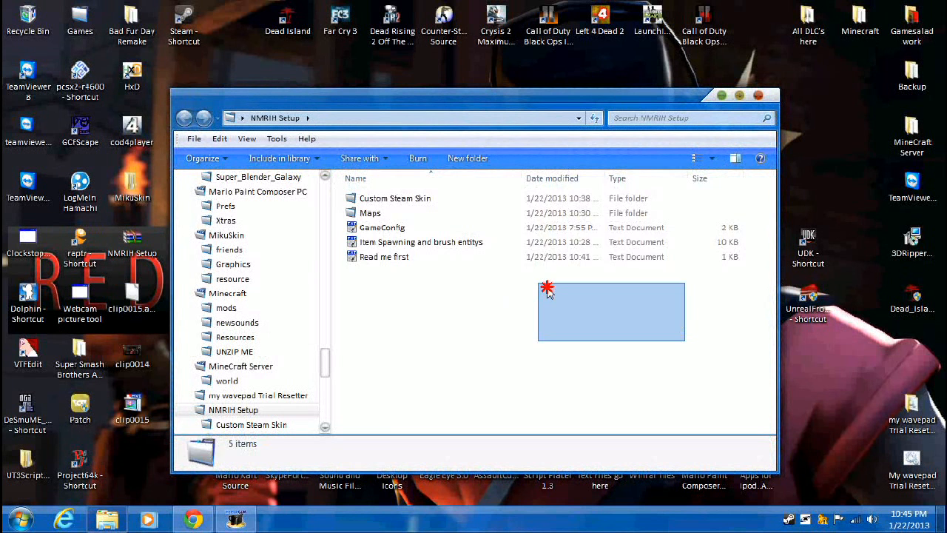
pyautogui.click(475, 339)
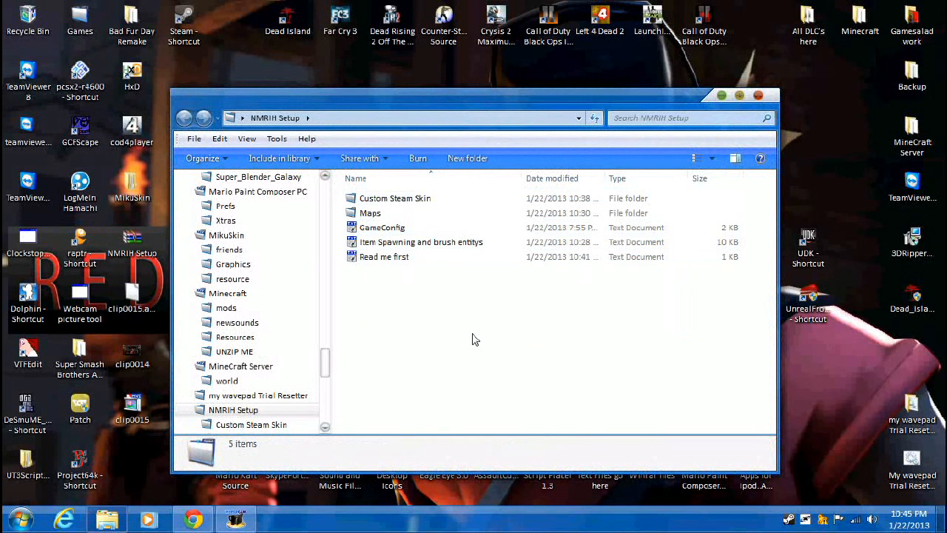
pyautogui.doubleClick(380, 228)
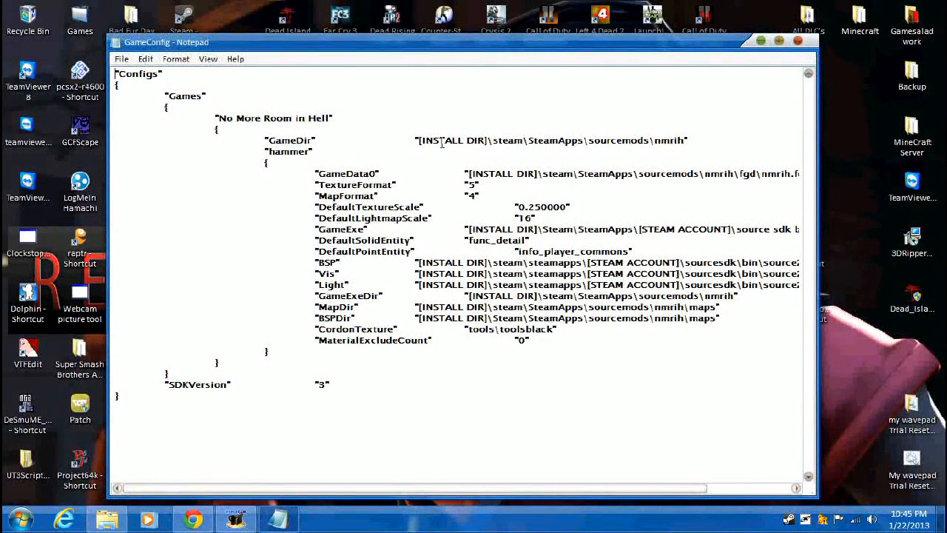
pyautogui.moveTo(419, 140); pyautogui.dragTo(688, 140)
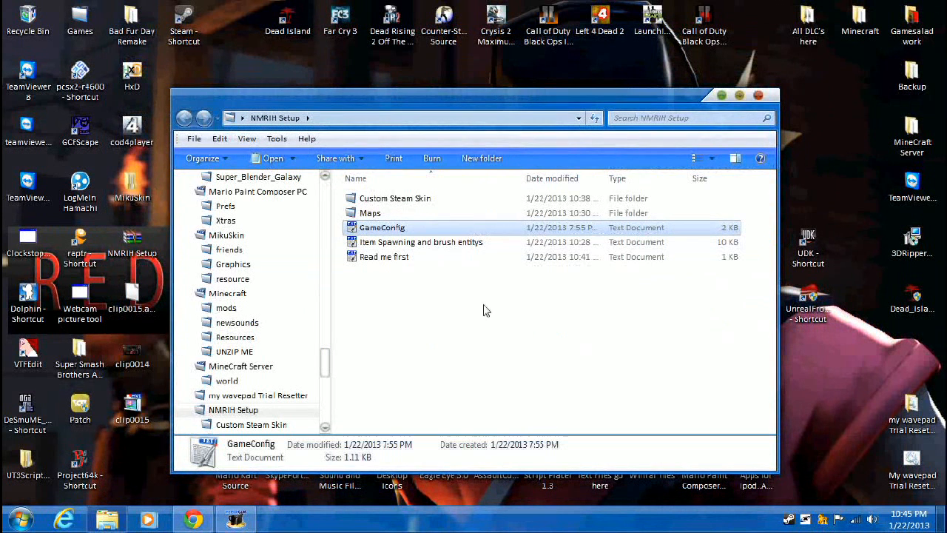
pyautogui.moveTo(434, 307)
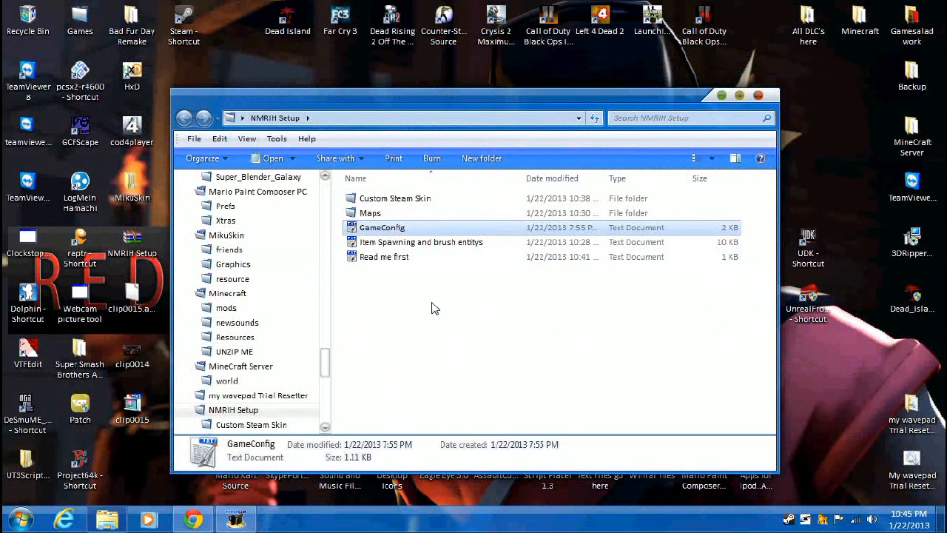
pyautogui.moveTo(392, 266)
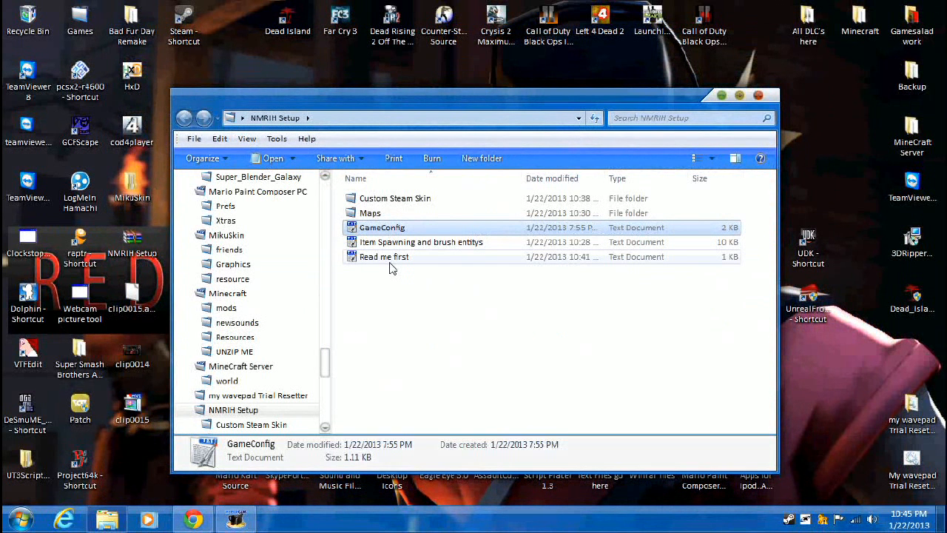
pyautogui.doubleClick(384, 256)
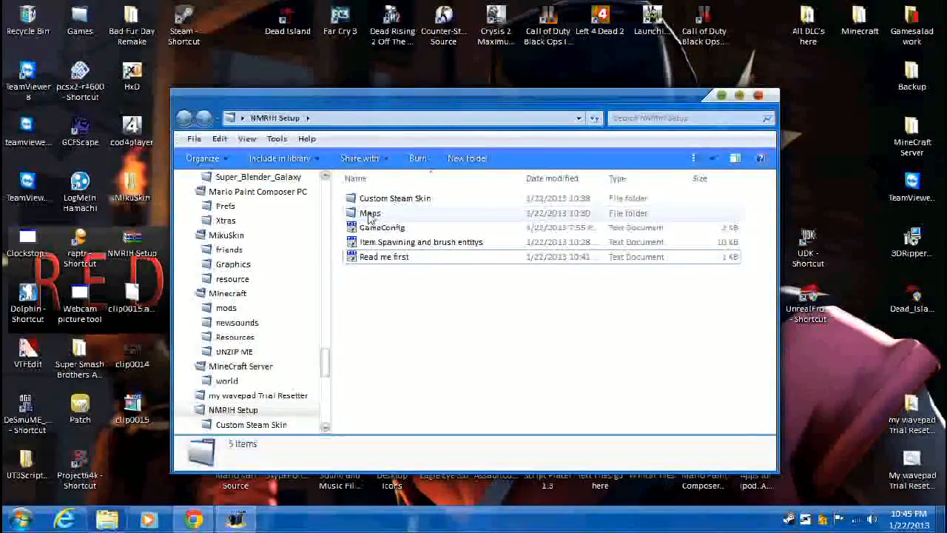
pyautogui.click(757, 95)
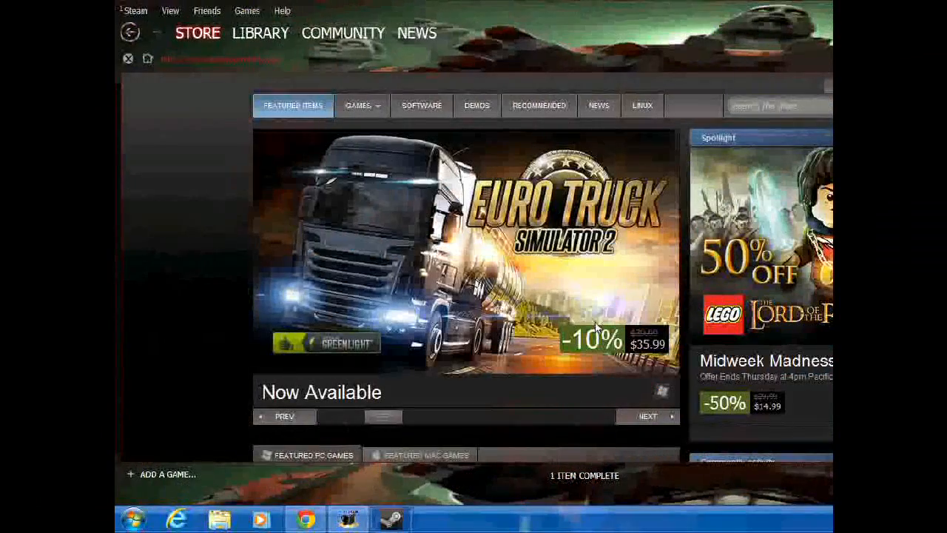
# Step: Filter the Steam library to Tools, listing the SDKs and dedicated servers
pyautogui.click(259, 32)
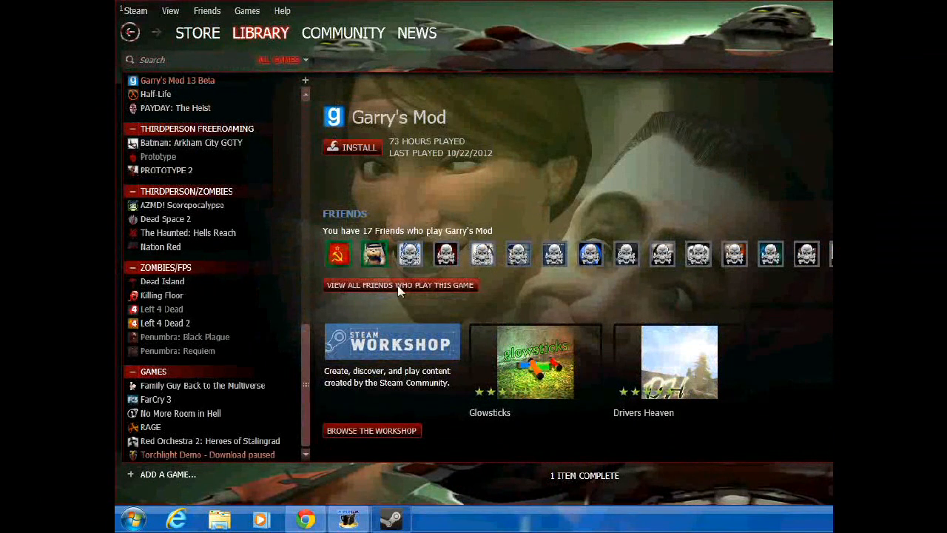
pyautogui.moveTo(311, 357)
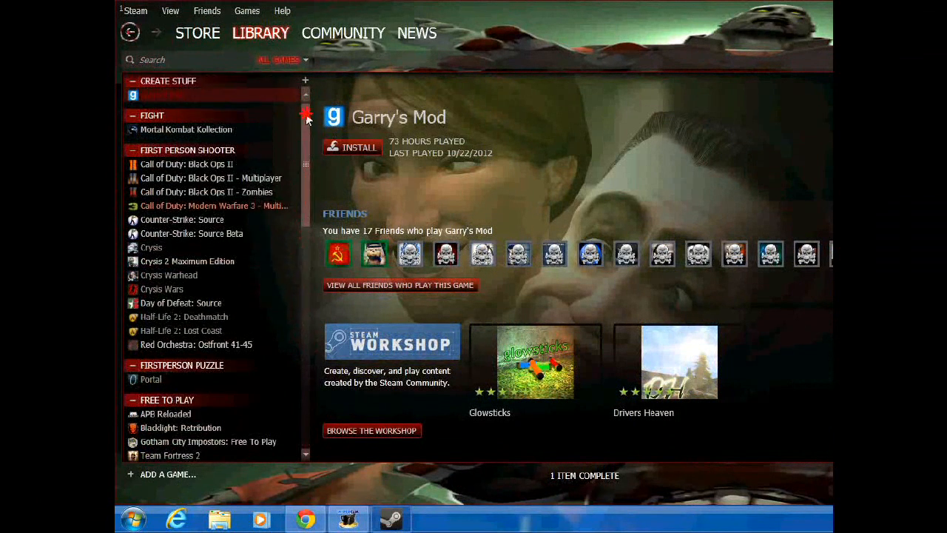
pyautogui.scroll(-3)
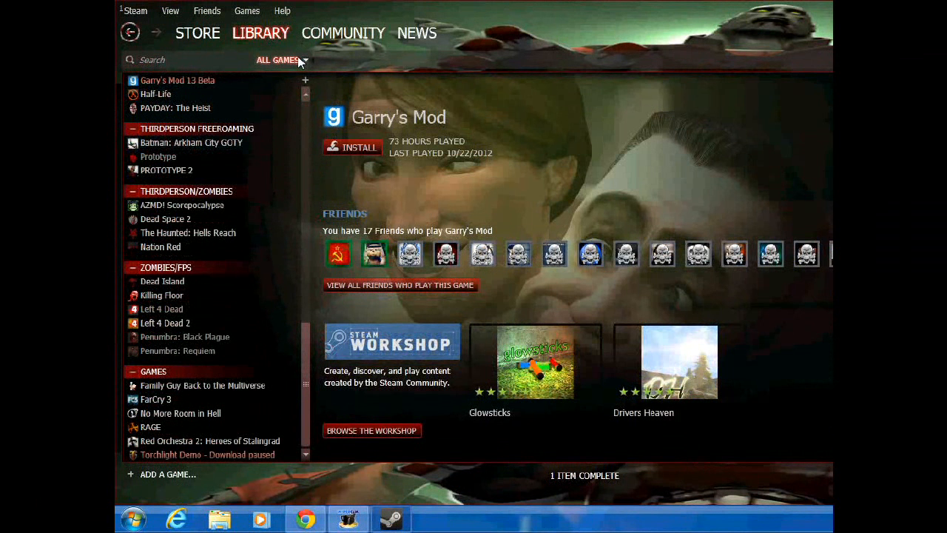
pyautogui.click(302, 60)
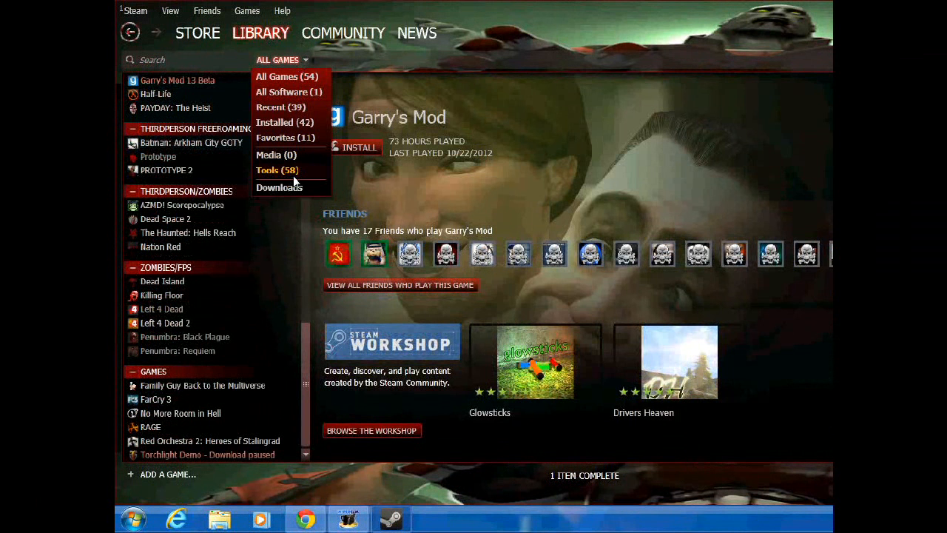
pyautogui.click(267, 169)
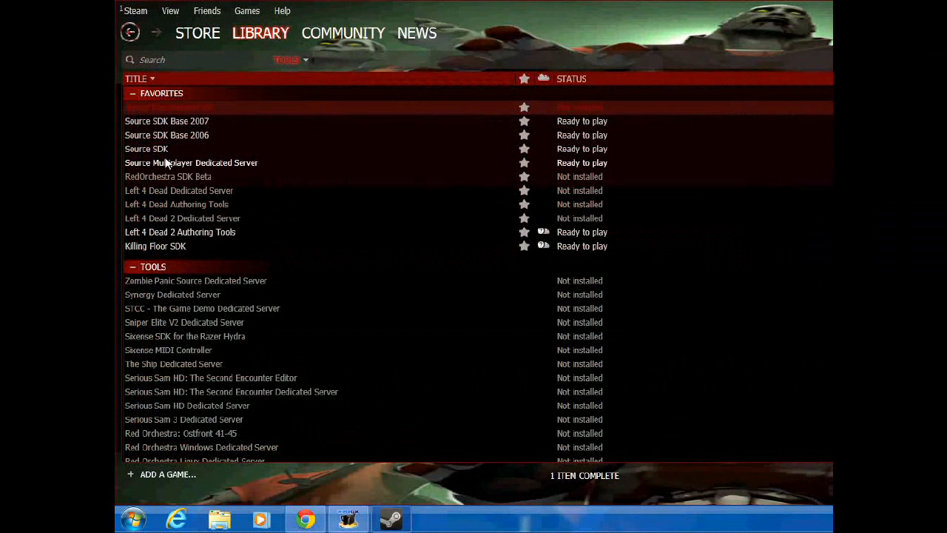
# Step: Launch Source SDK from the Tools list with Play Game
pyautogui.rightClick(147, 149)
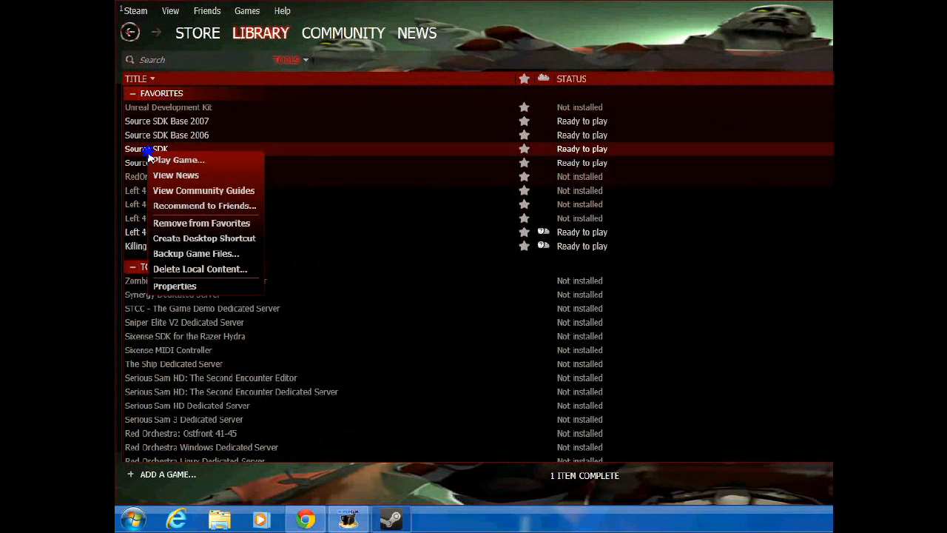
pyautogui.click(178, 159)
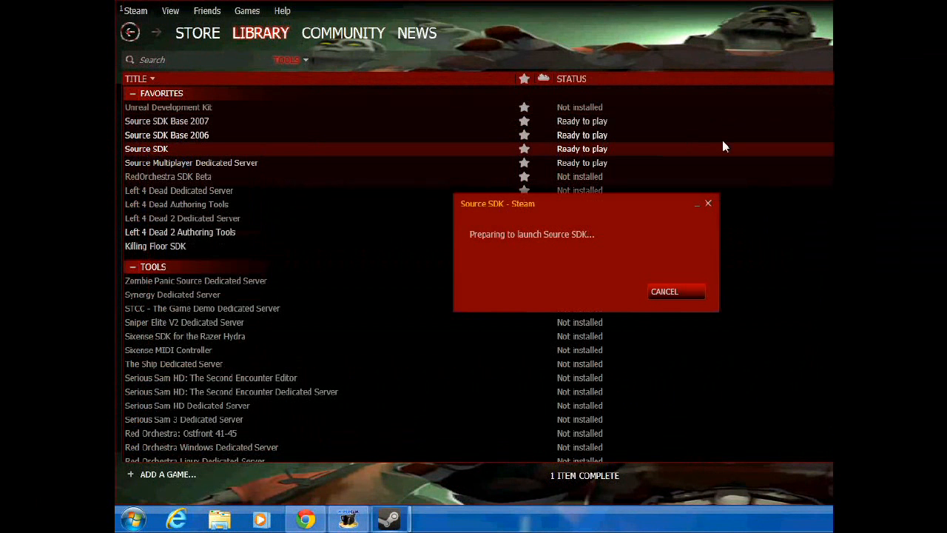
pyautogui.moveTo(582, 327)
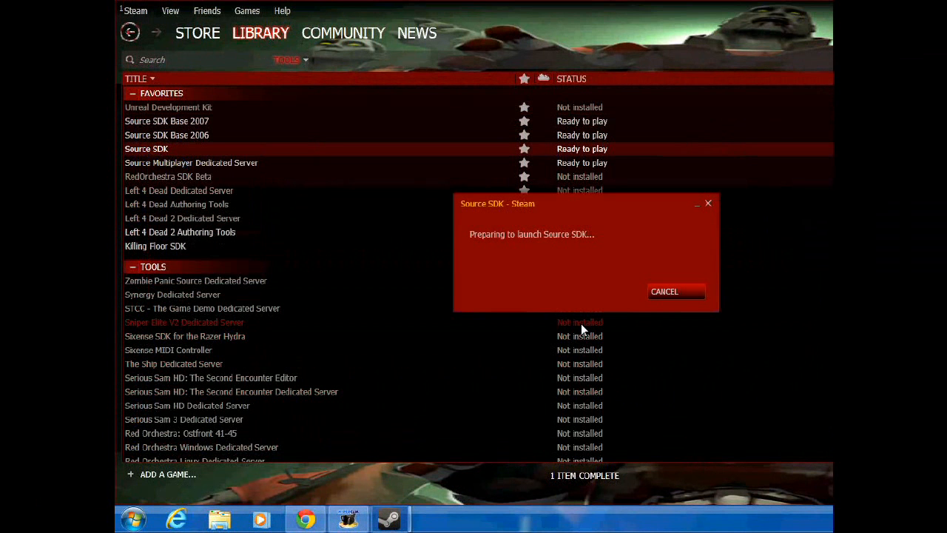
pyautogui.moveTo(548, 220)
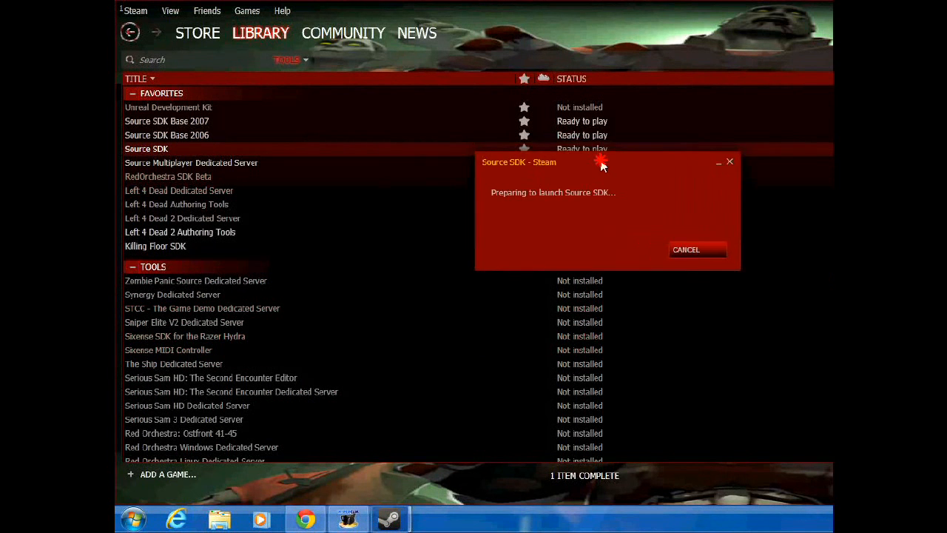
pyautogui.moveTo(594, 161)
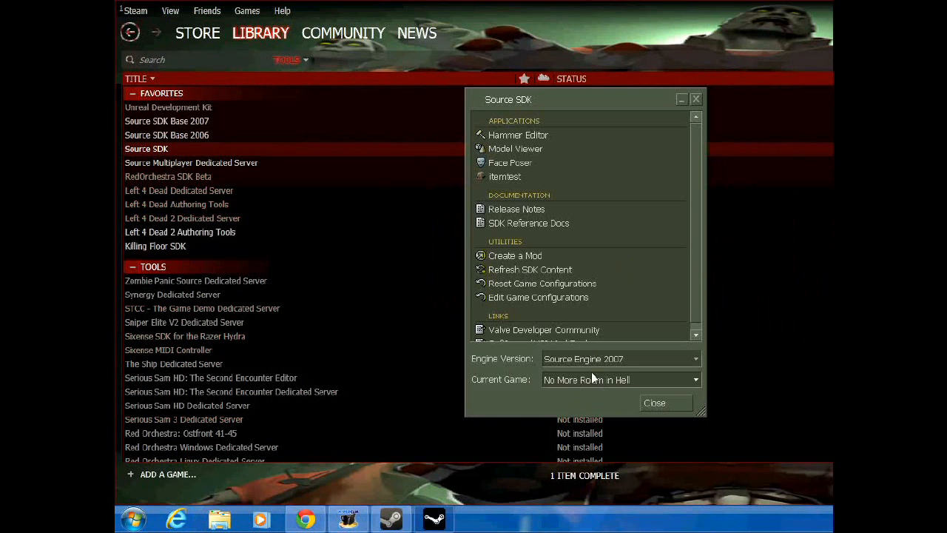
# Step: Keep Source Engine 2007 as engine version and launch Hammer Editor for No More Room in Hell
pyautogui.click(693, 359)
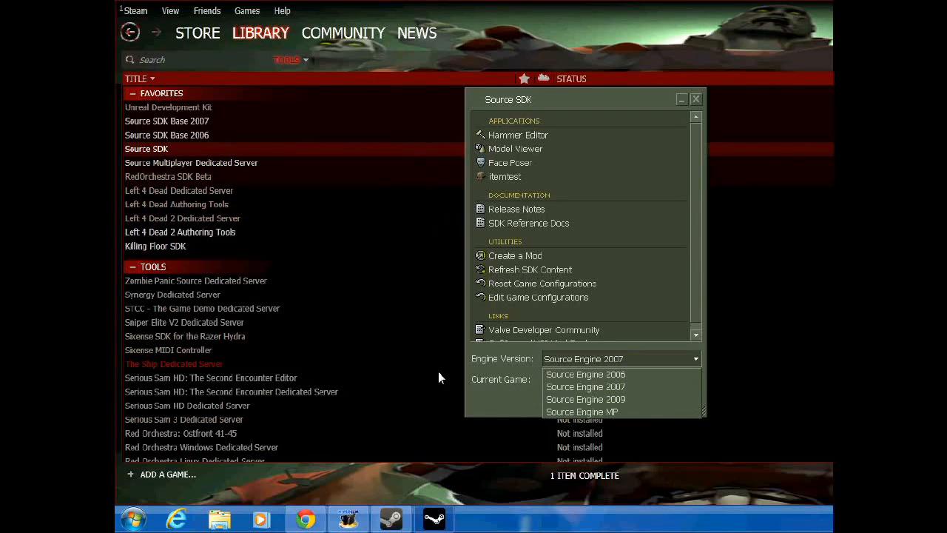
pyautogui.click(585, 386)
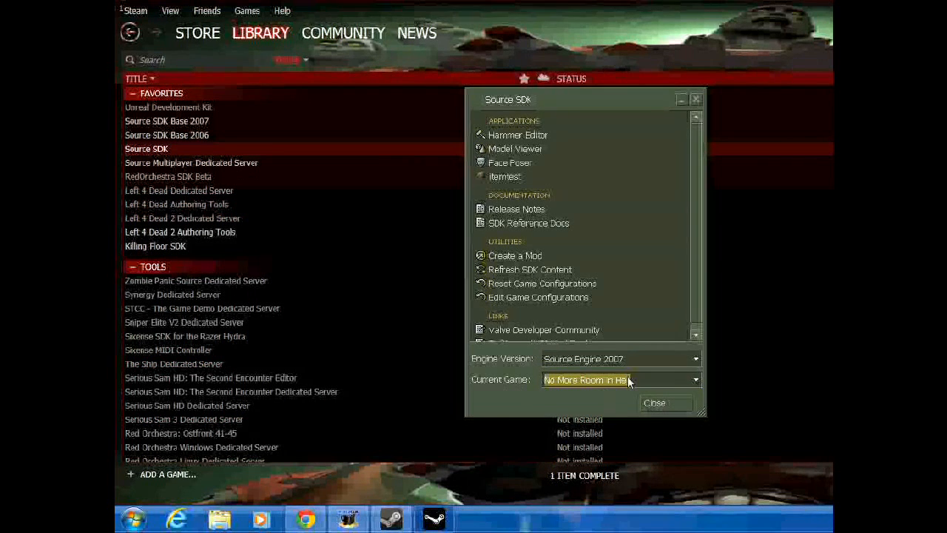
pyautogui.moveTo(529, 135)
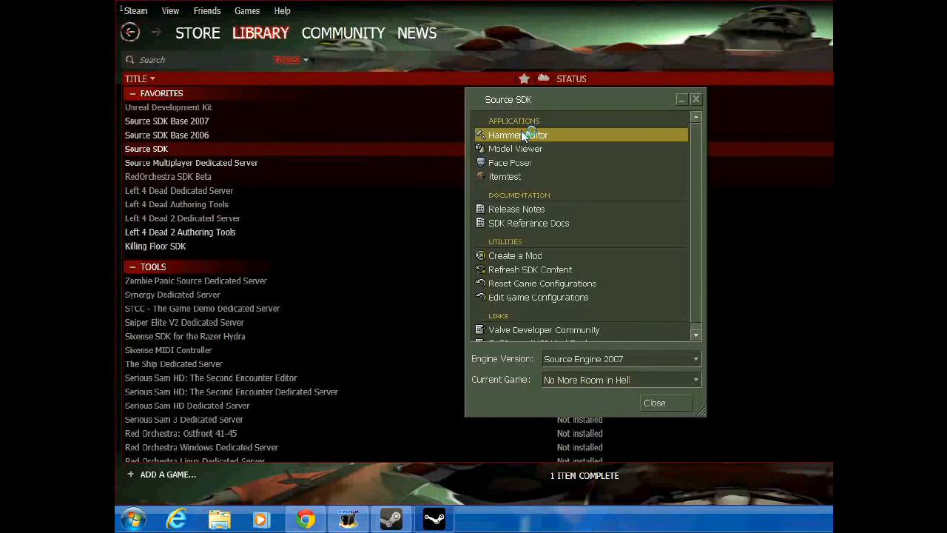
pyautogui.doubleClick(517, 134)
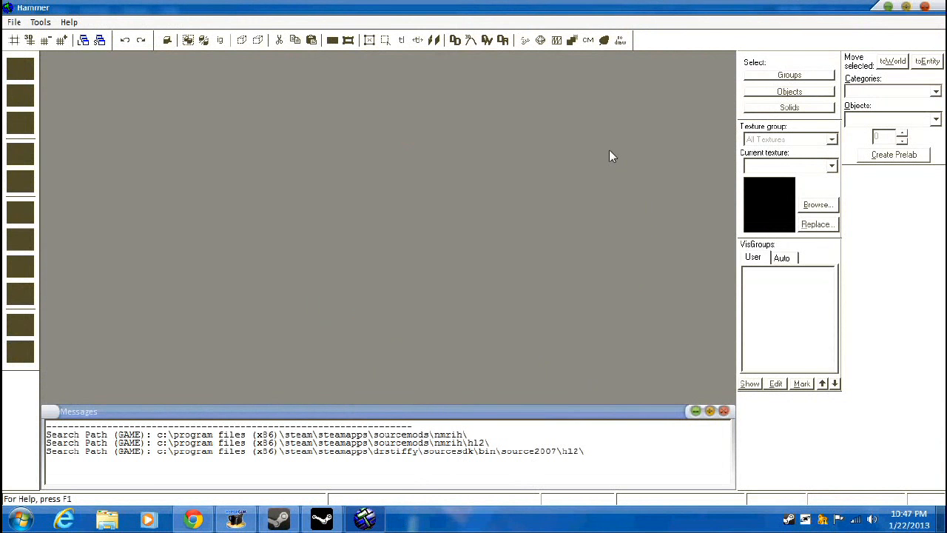
# Step: Load the recent map nms_zone_test.vmf from the File menu
pyautogui.click(10, 18)
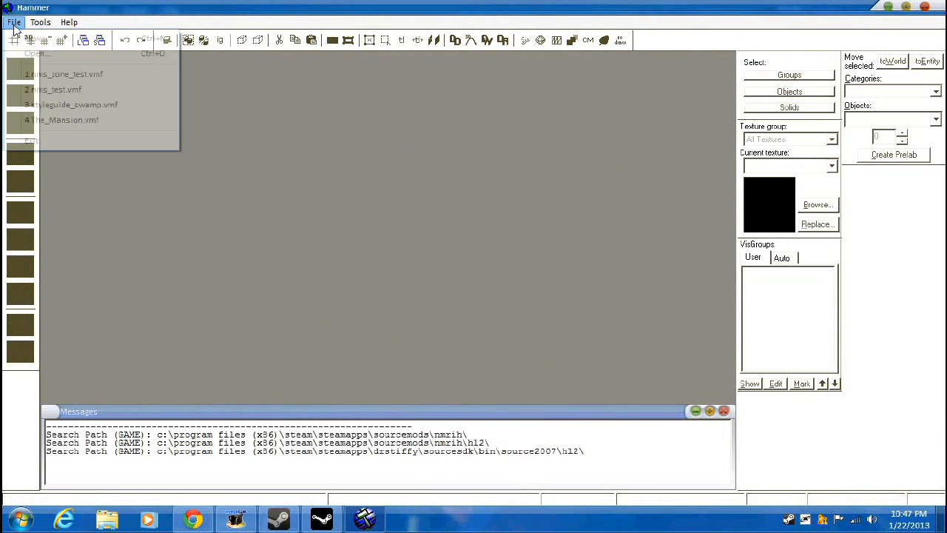
pyautogui.click(67, 74)
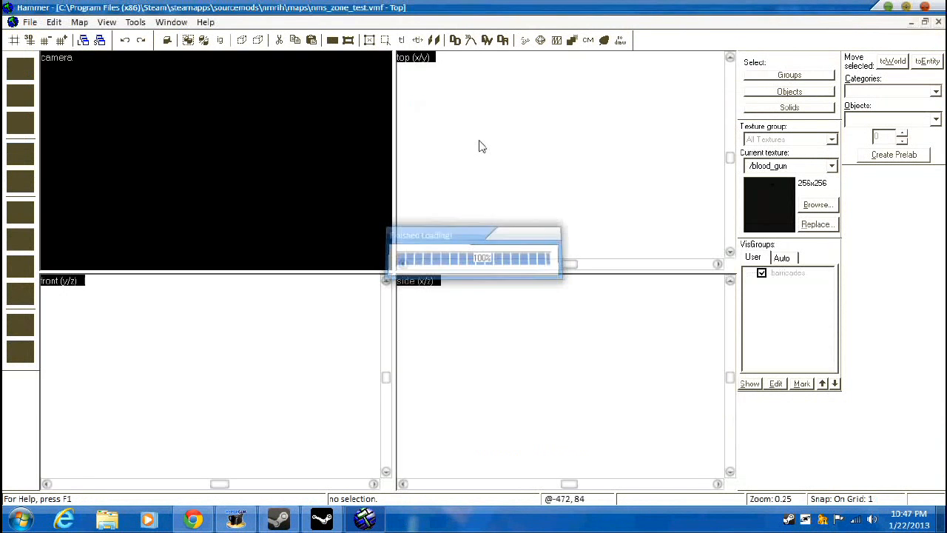